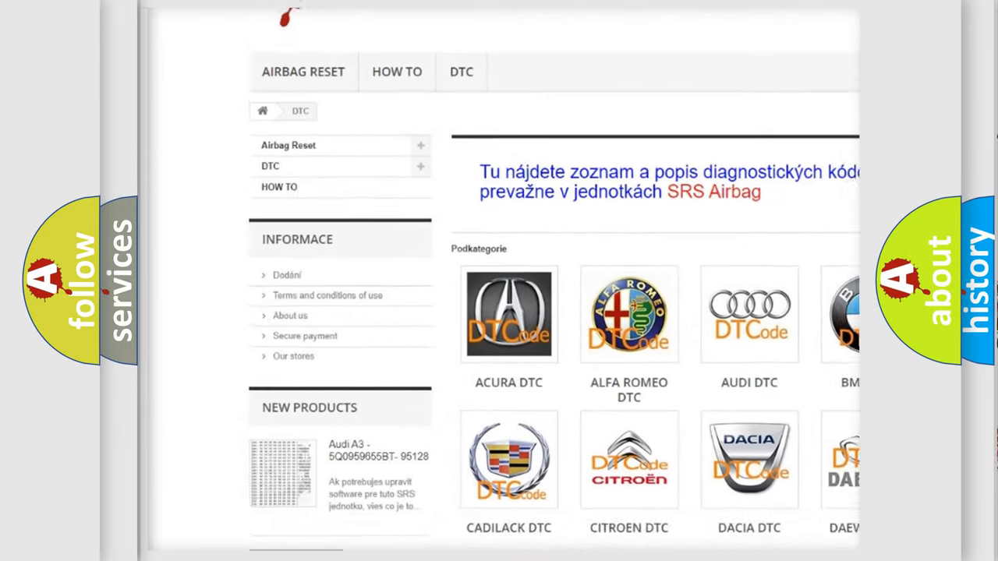
scroll(down, 3)
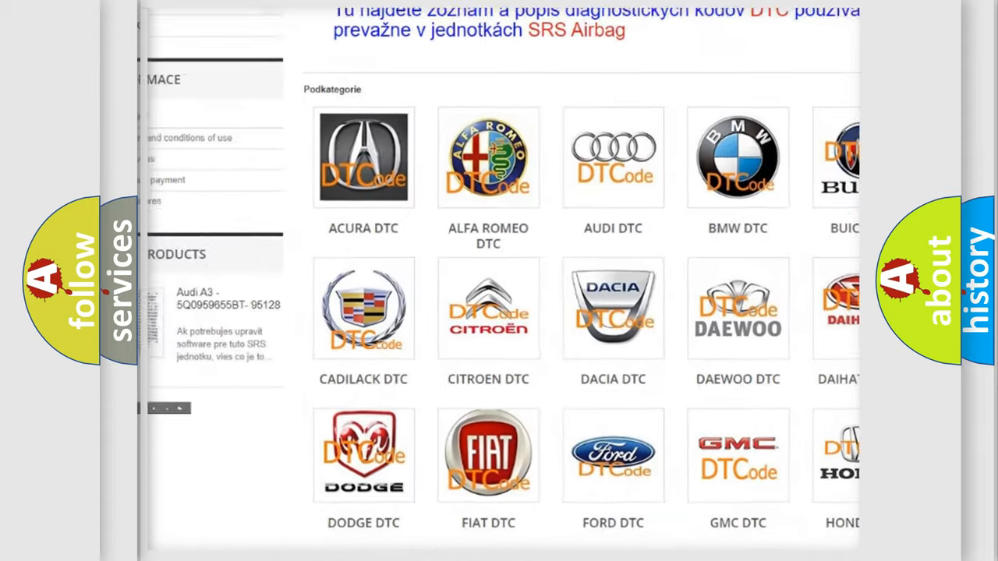
scroll(down, 3)
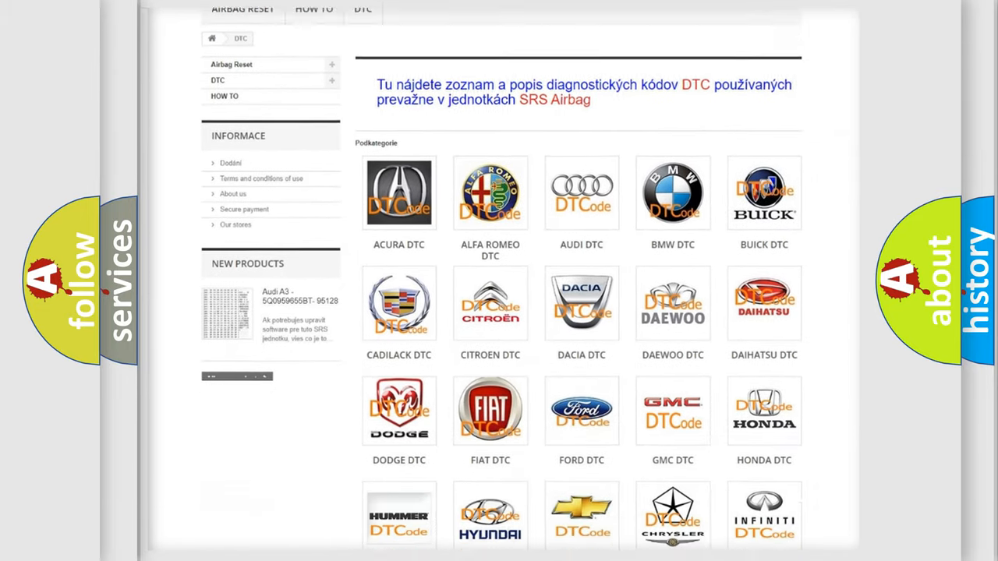
scroll(down, 3)
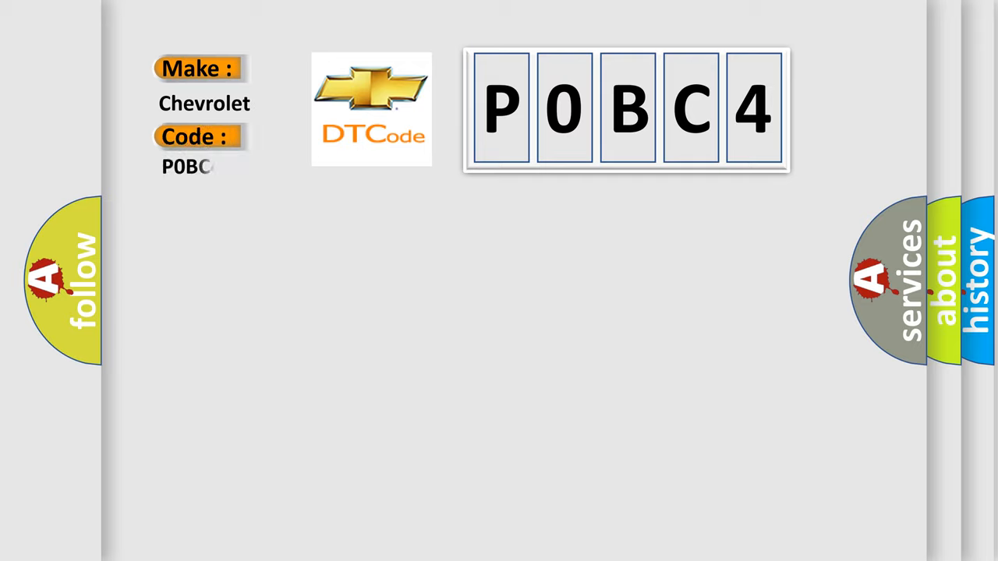
text(C4)
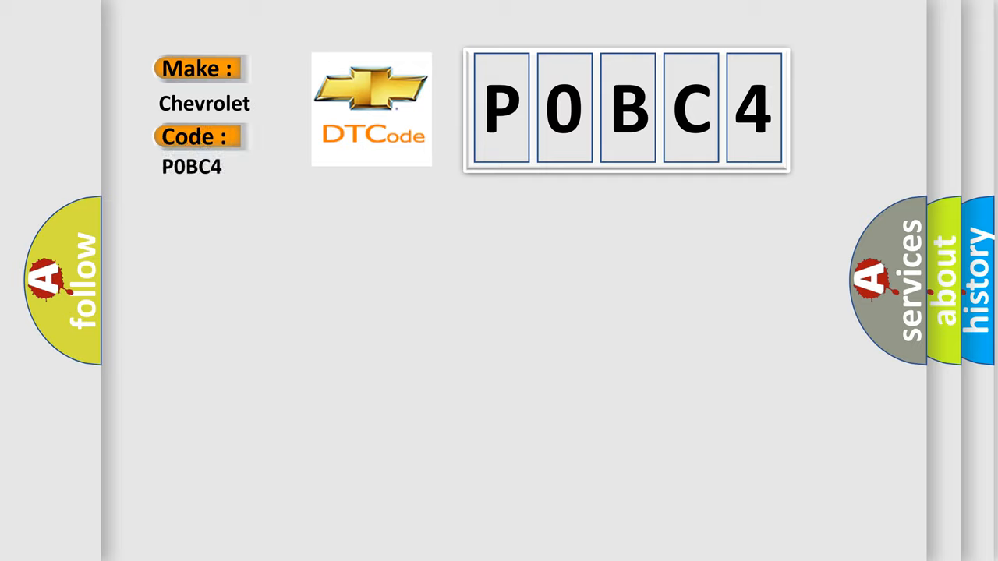